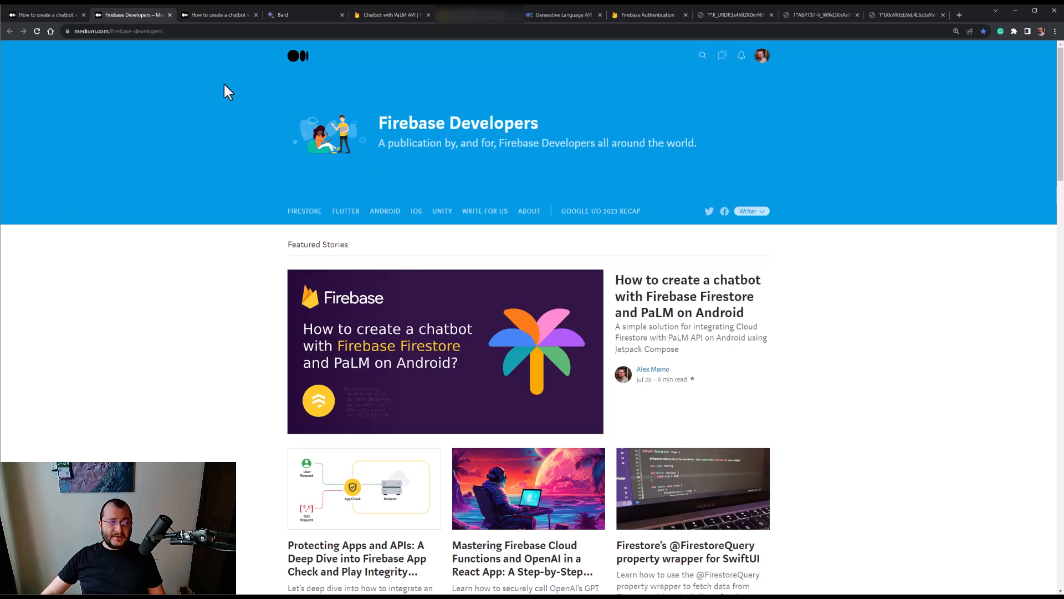
# Step: View the earlier Firestore and ChatGPT chatbot article, then switch to the Bard chat tab
pyautogui.click(217, 15)
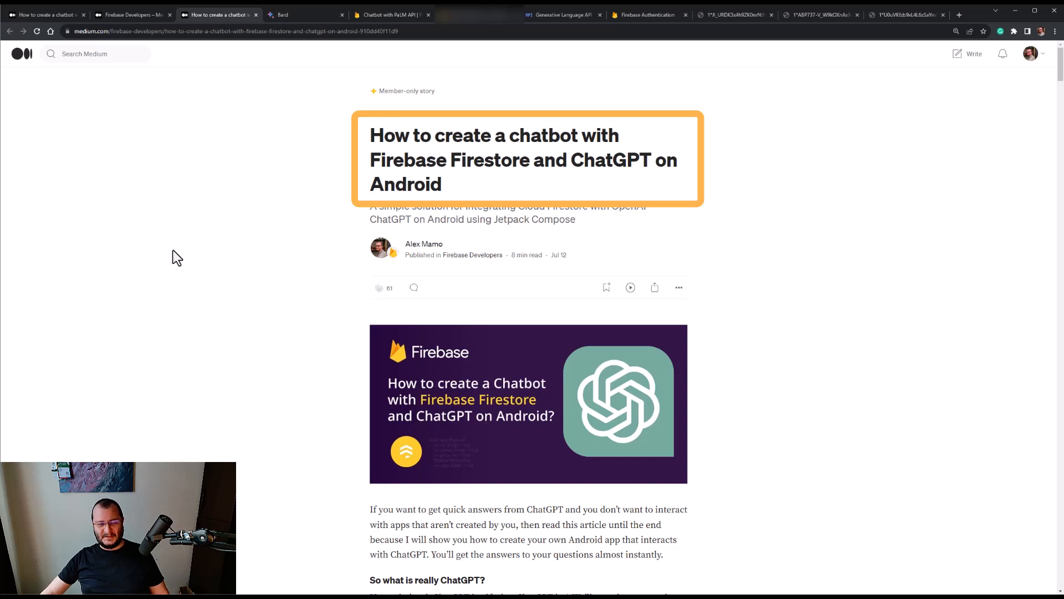
pyautogui.moveTo(184, 256)
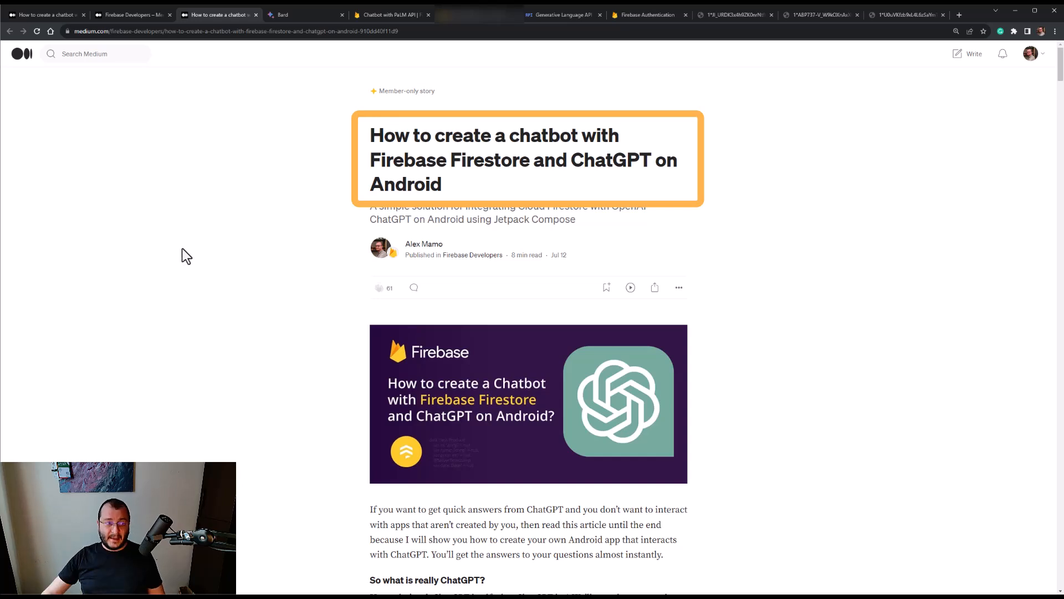
pyautogui.click(305, 14)
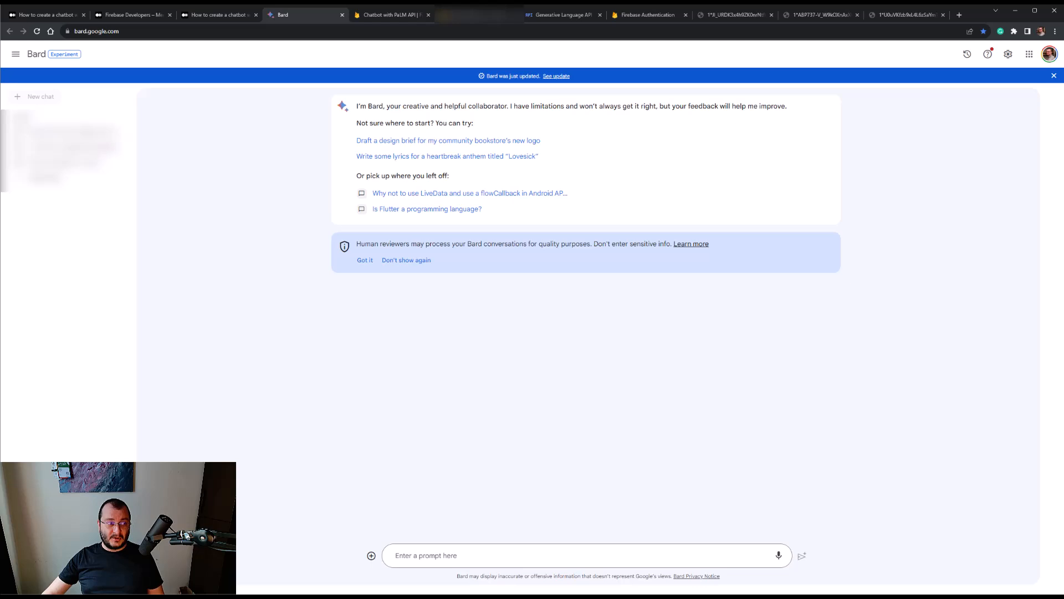
pyautogui.moveTo(271, 106)
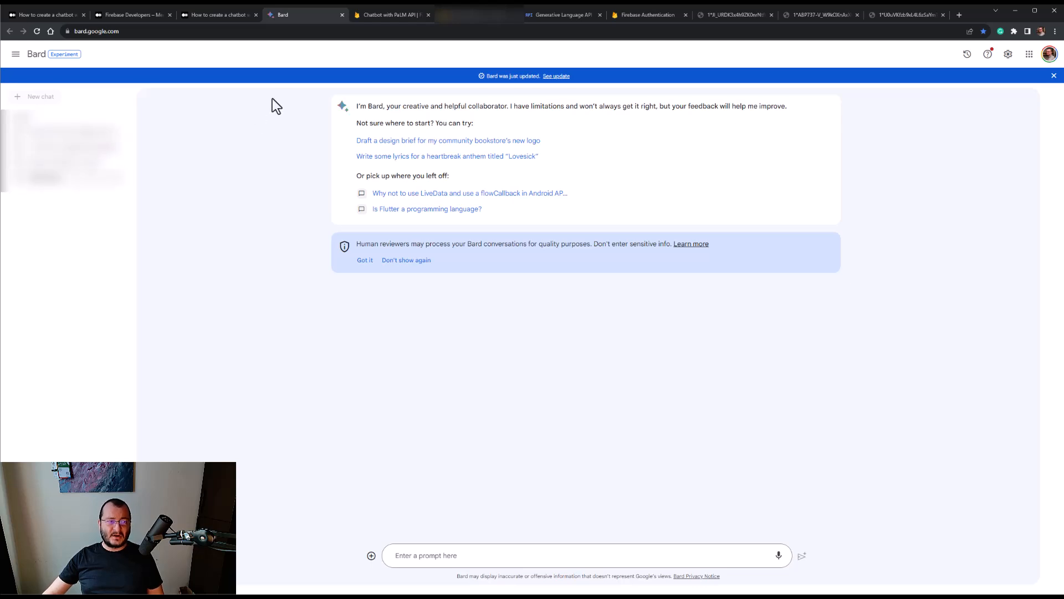
# Step: Switch from the Bard start page to Android Studio with the FirestorePaLM emulator running
pyautogui.click(390, 15)
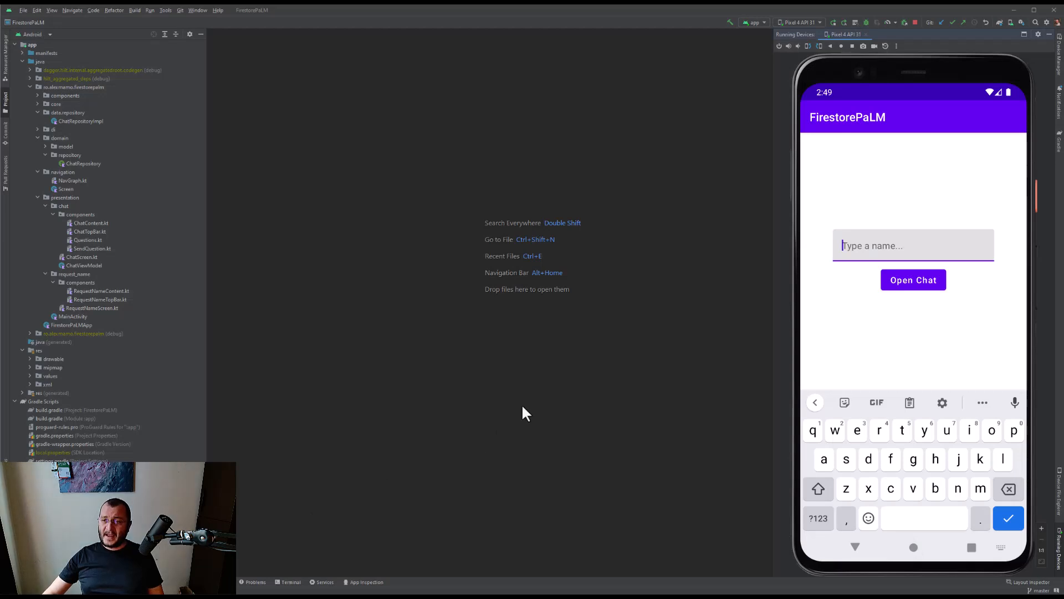
pyautogui.moveTo(873, 256)
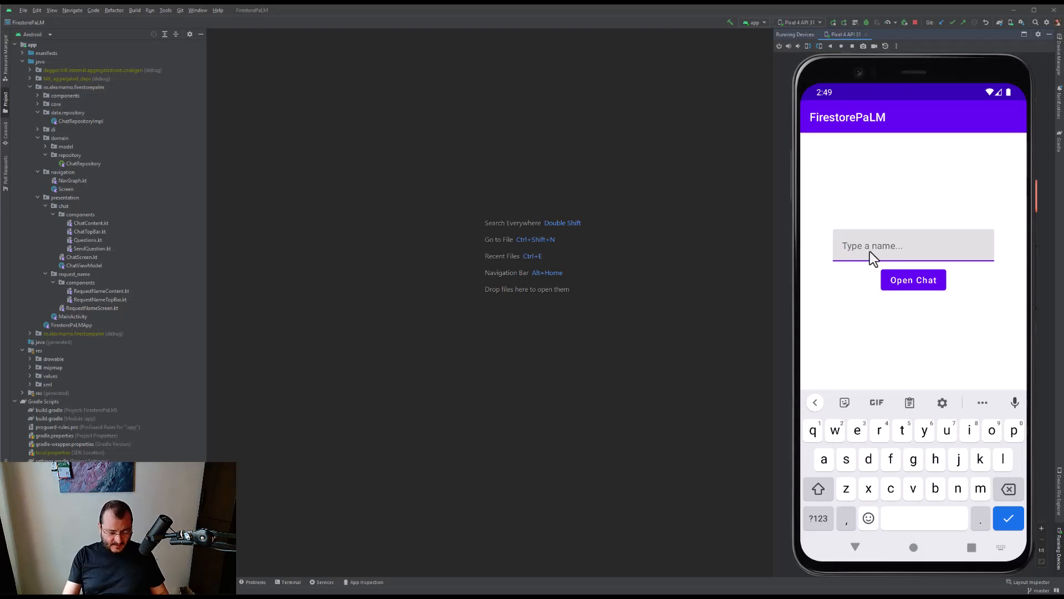
# Step: Enter the name 'Alex' and open the chat screen
pyautogui.write('Alex')
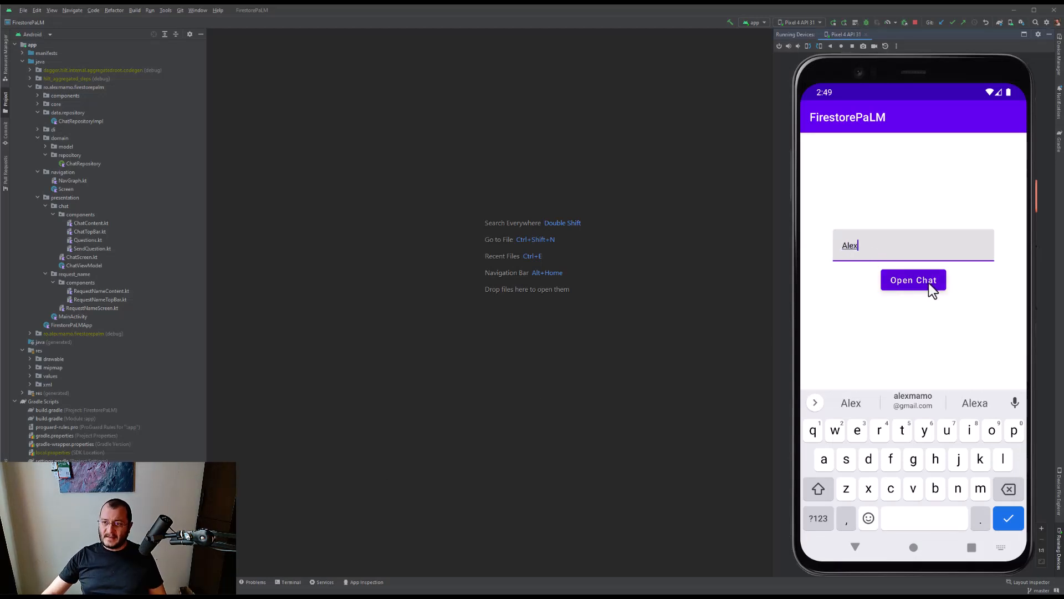
pyautogui.click(912, 279)
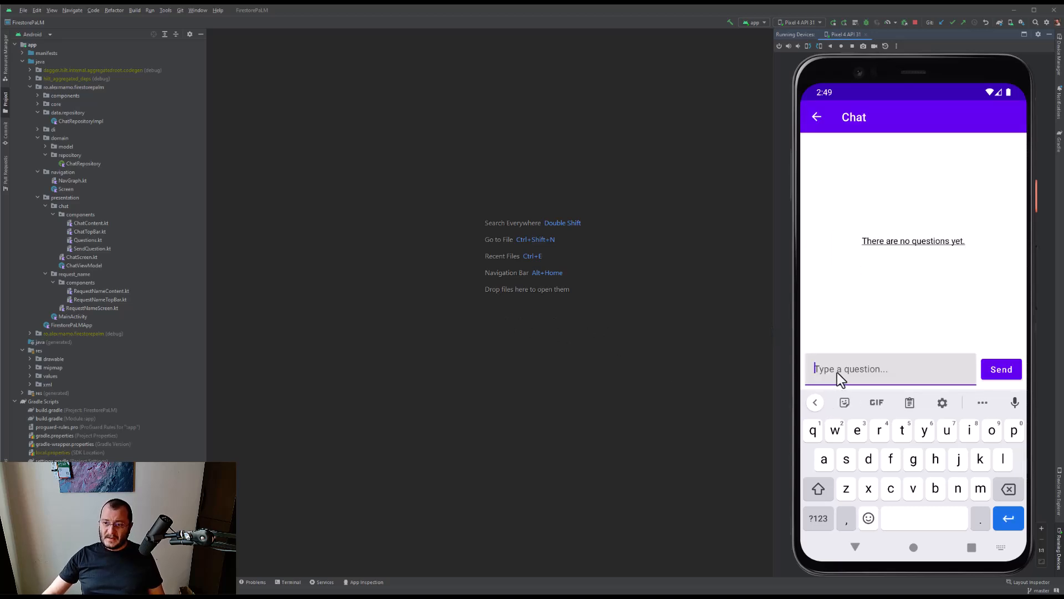
# Step: Send the question 'what is Firebase? In 30 words' to PaLM from the chat field
pyautogui.write('w')
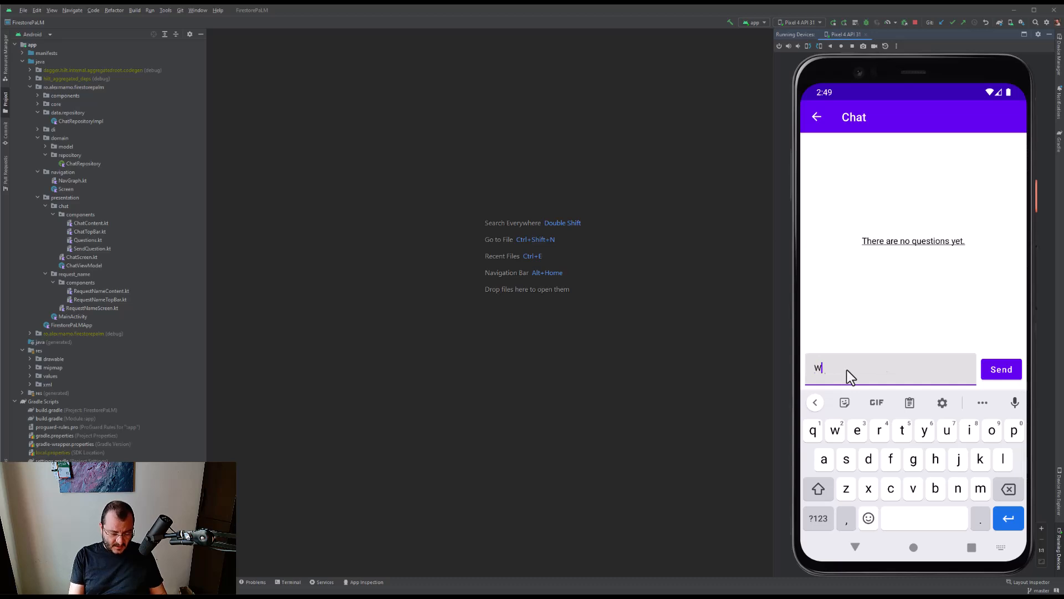
pyautogui.write('hat is F')
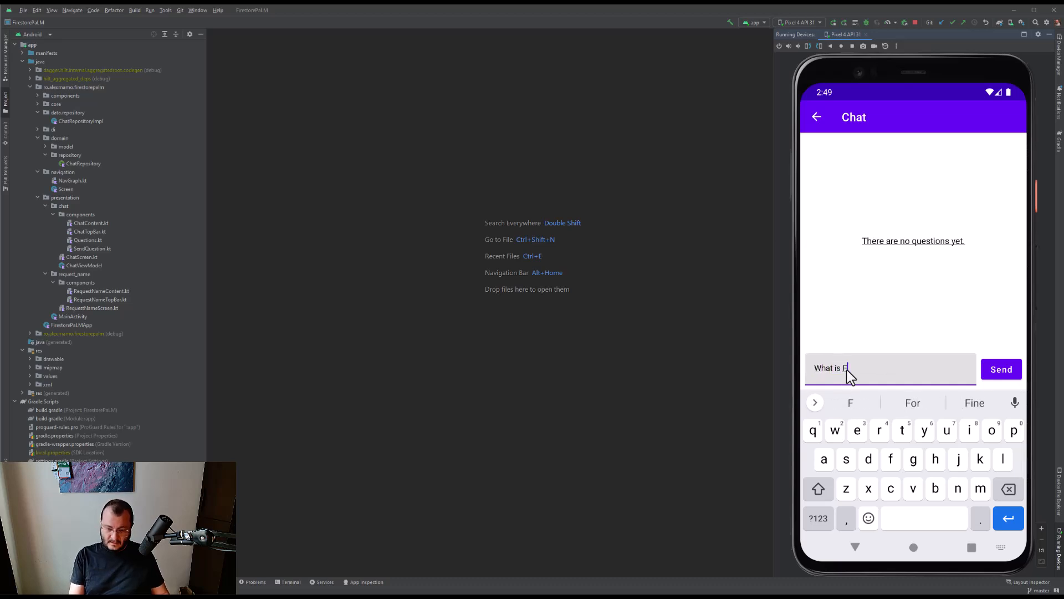
pyautogui.write('irebase')
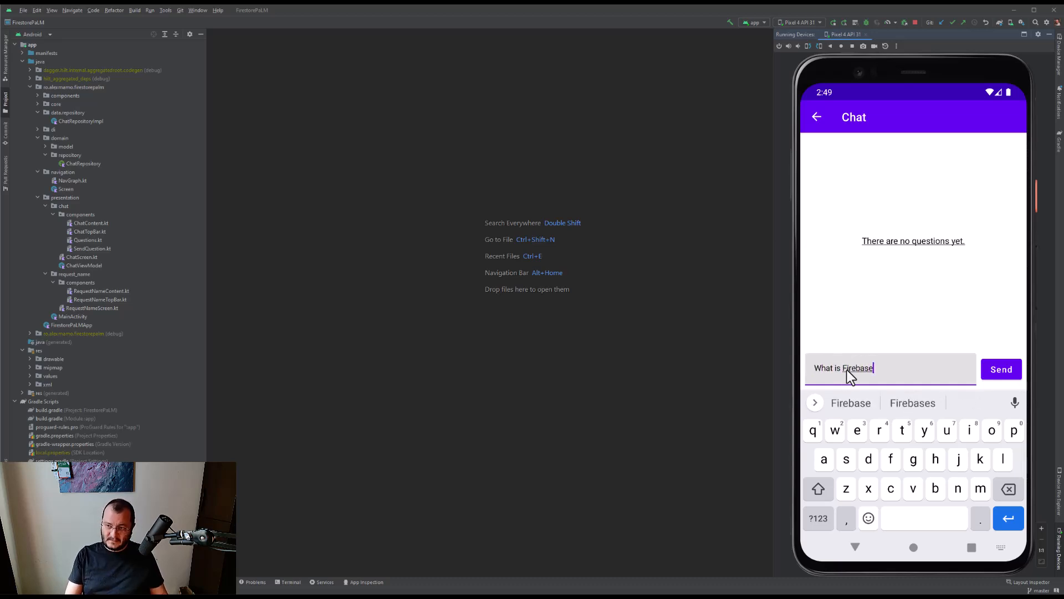
pyautogui.write('? In 3')
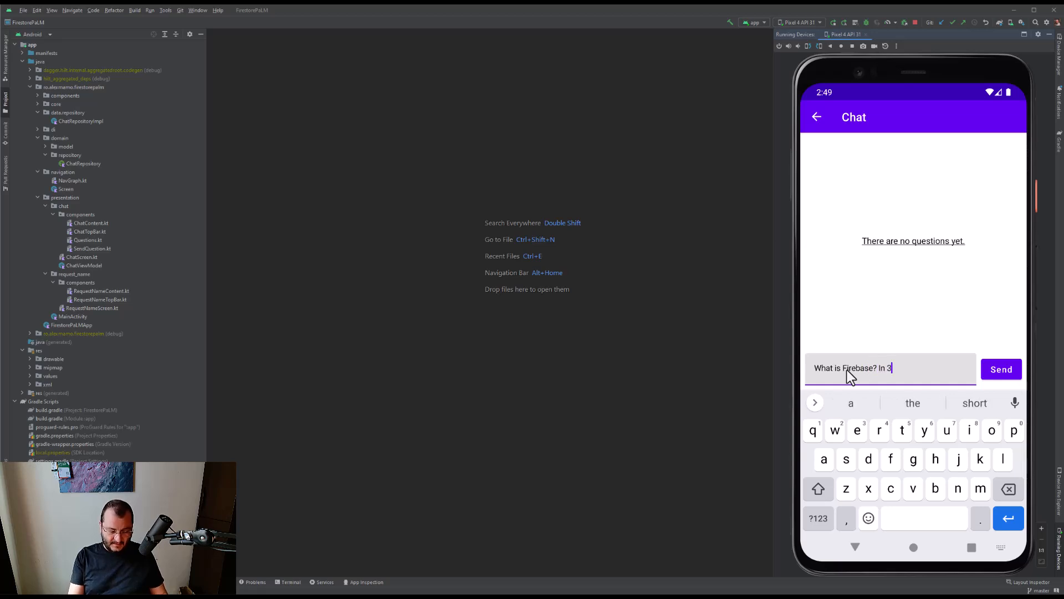
pyautogui.write('0 words.')
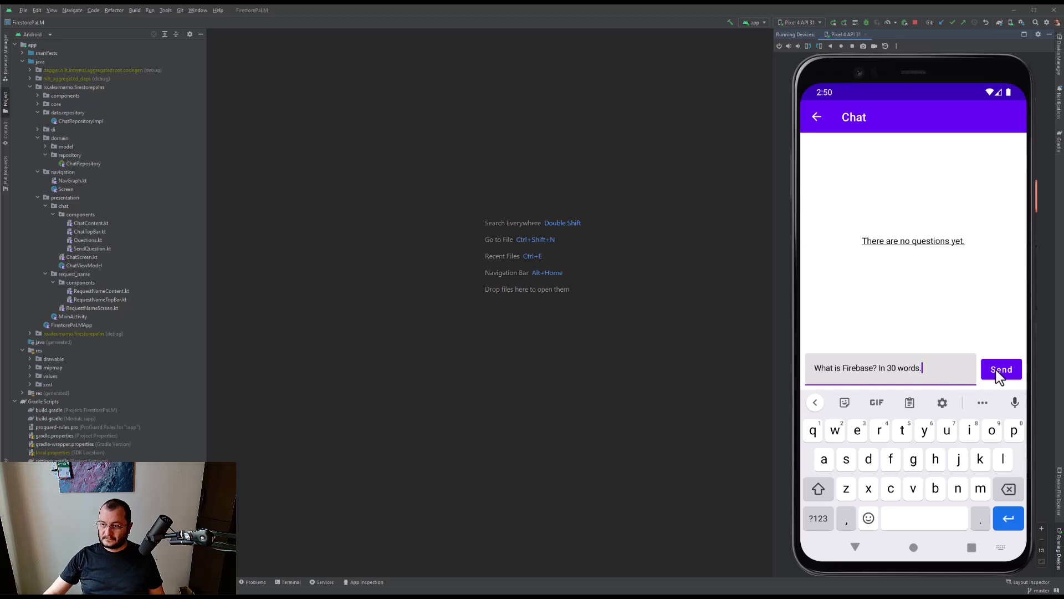
pyautogui.click(1001, 368)
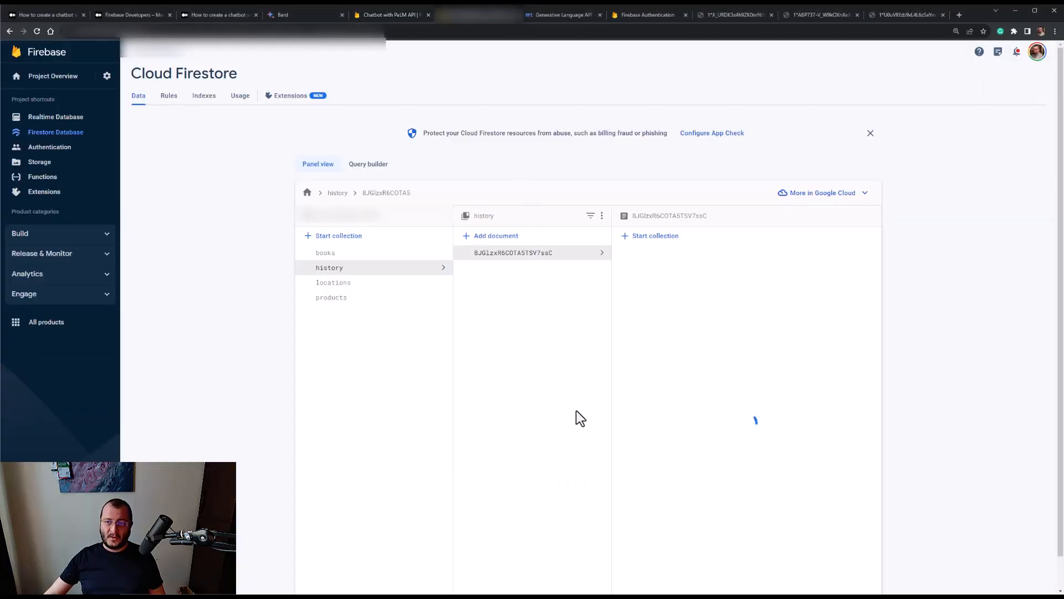
# Step: Inspect the stored history document's prompt, response and COMPLETED status, then move to the next tab
pyautogui.click(513, 253)
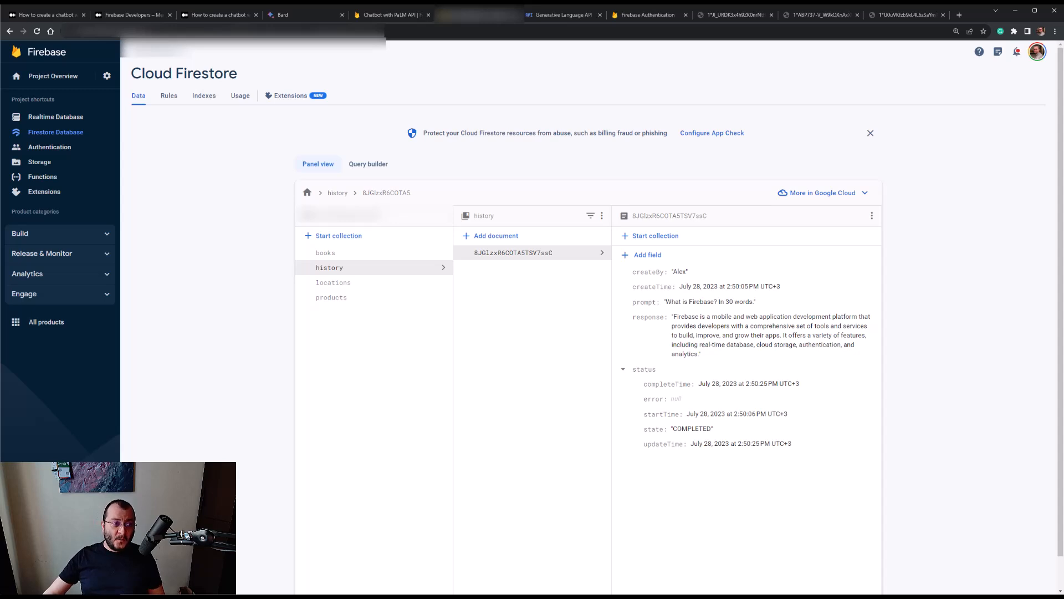
pyautogui.click(562, 14)
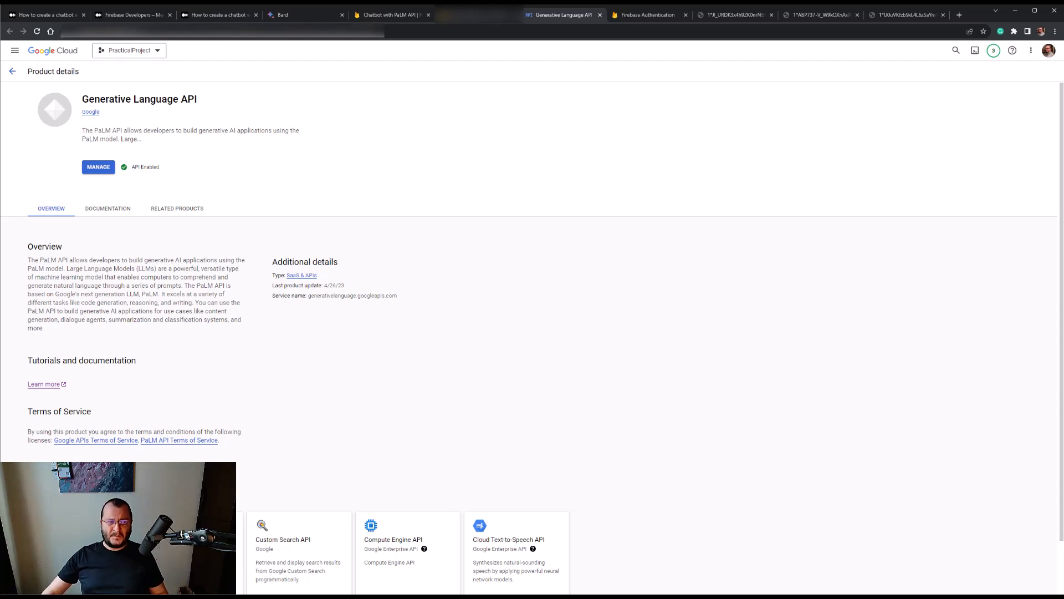
# Step: Switch to the Generative Language API page showing the API Enabled badge
pyautogui.click(645, 15)
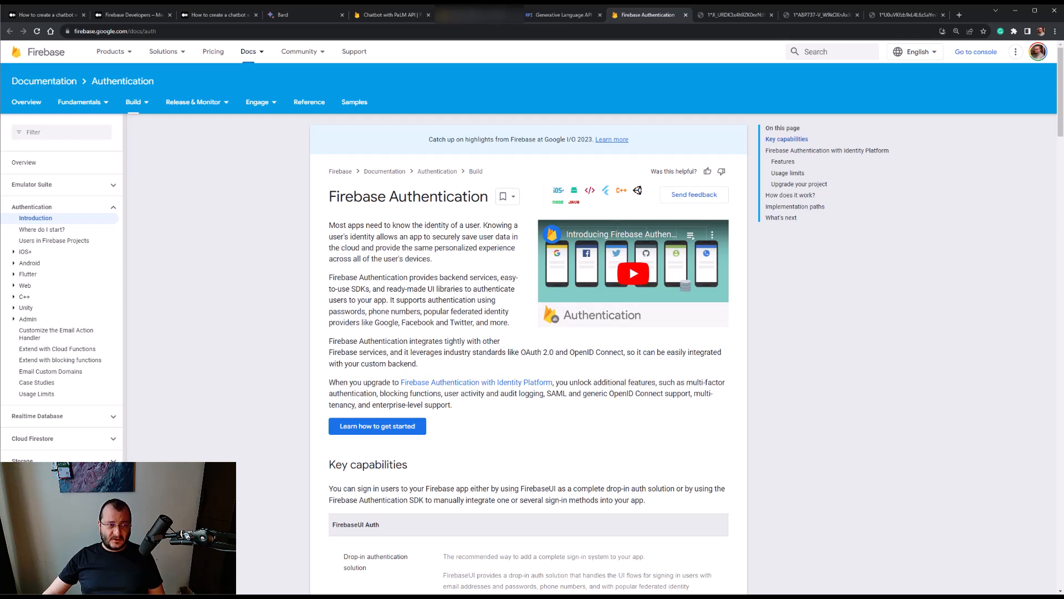
# Step: Switch to the Firebase Authentication documentation introduction tab
pyautogui.click(733, 15)
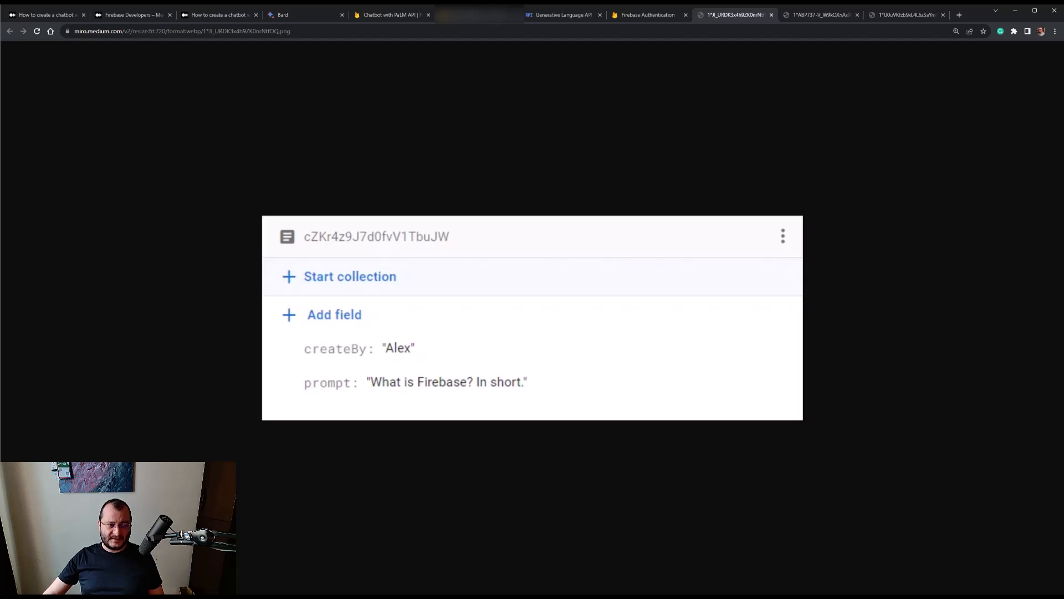
# Step: View the document screenshots ending on the PROCESSING status, then return to the emulated chat
pyautogui.click(818, 15)
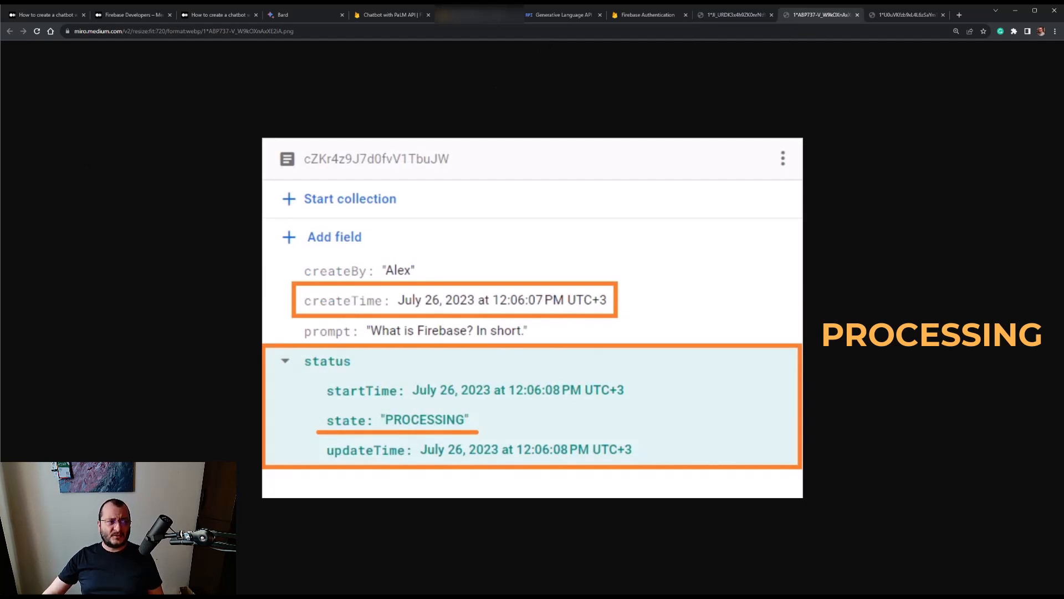
pyautogui.click(905, 14)
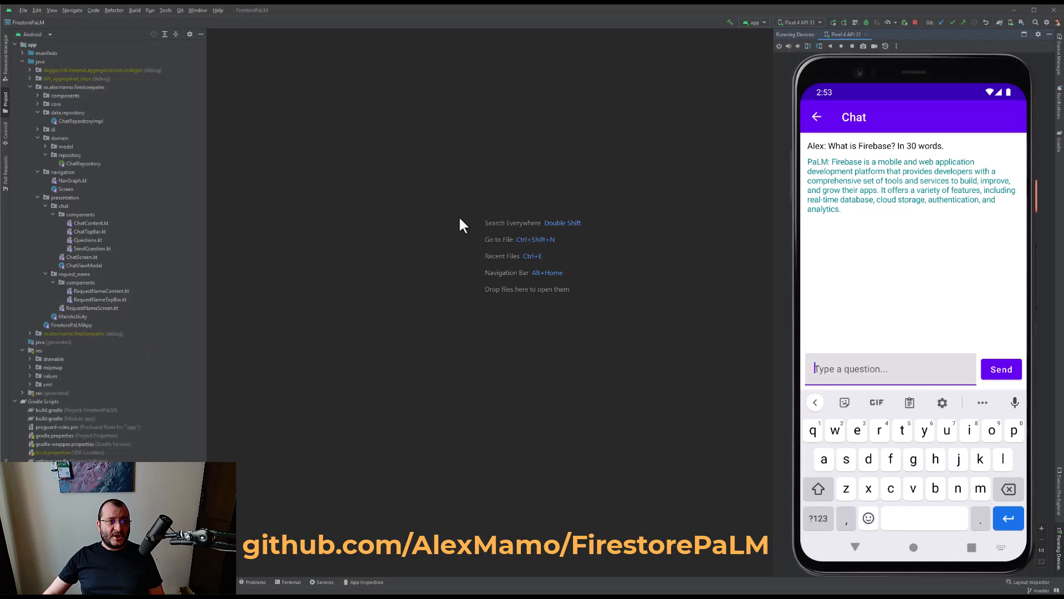
pyautogui.moveTo(58, 416)
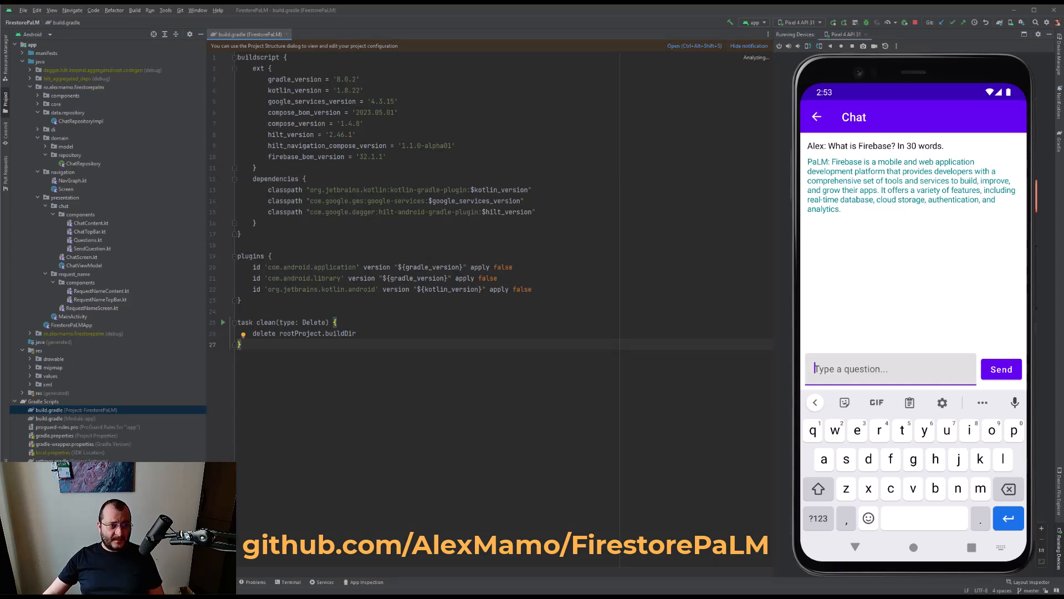
# Step: View the app-module build.gradle dependencies, then bring up the MainActivity source
pyautogui.click(321, 34)
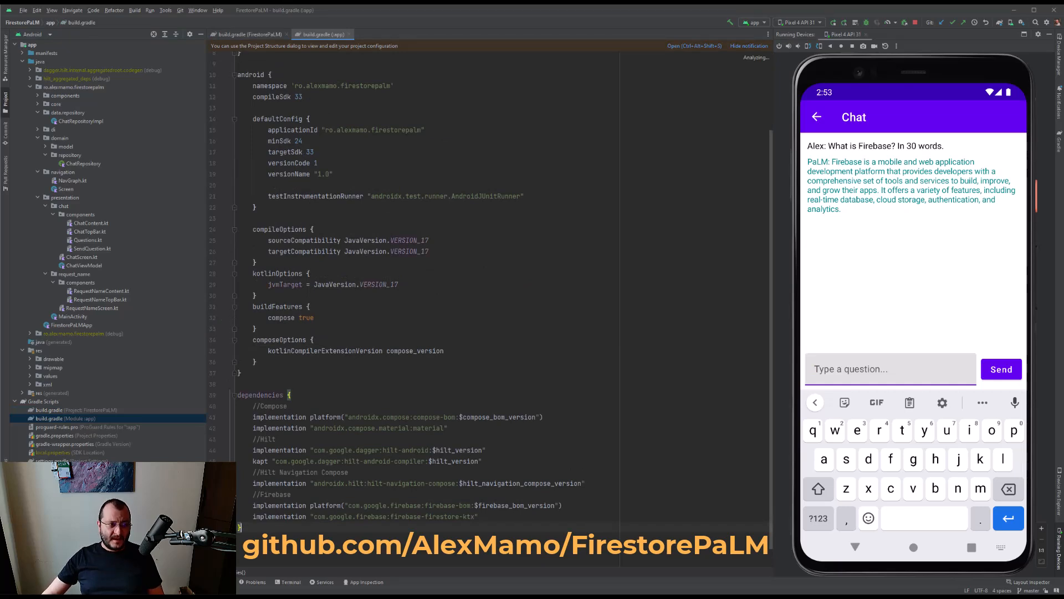
pyautogui.click(889, 368)
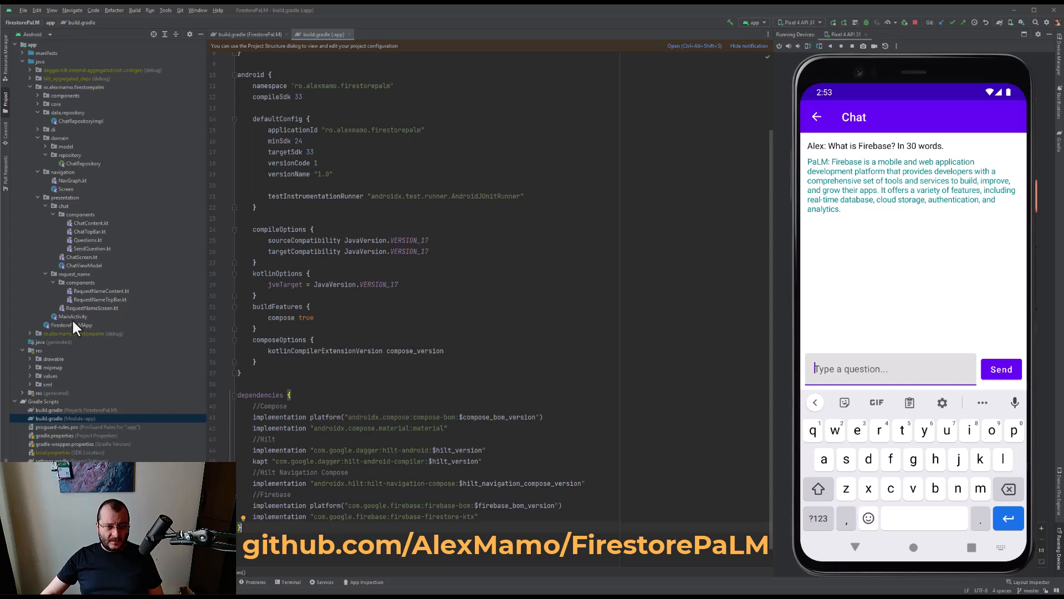
pyautogui.click(73, 316)
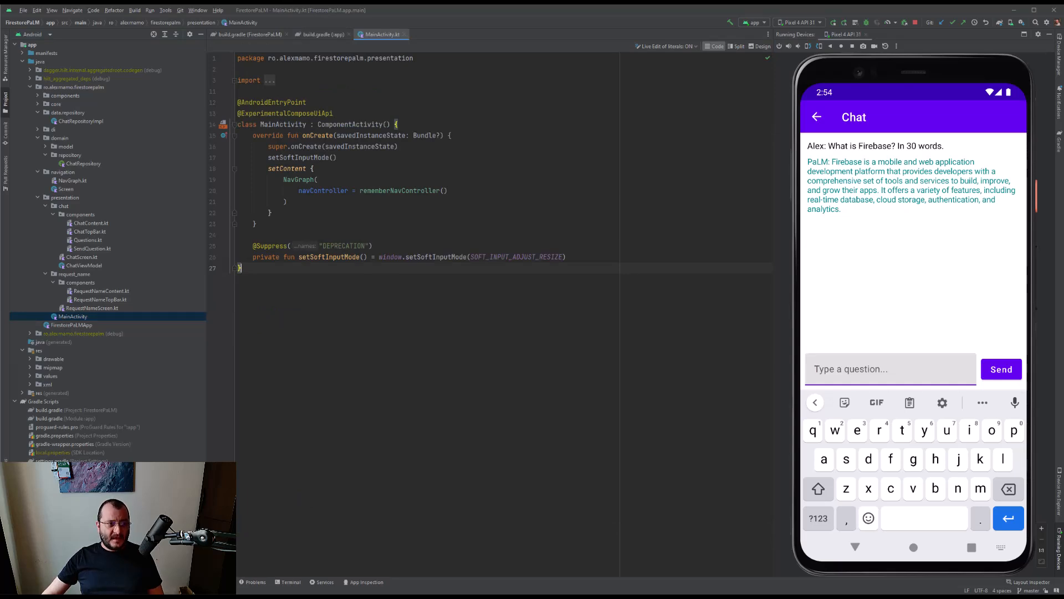
# Step: Review NavGraph and RequestNameContent code, then bring up the ChatContent question list
pyautogui.click(74, 181)
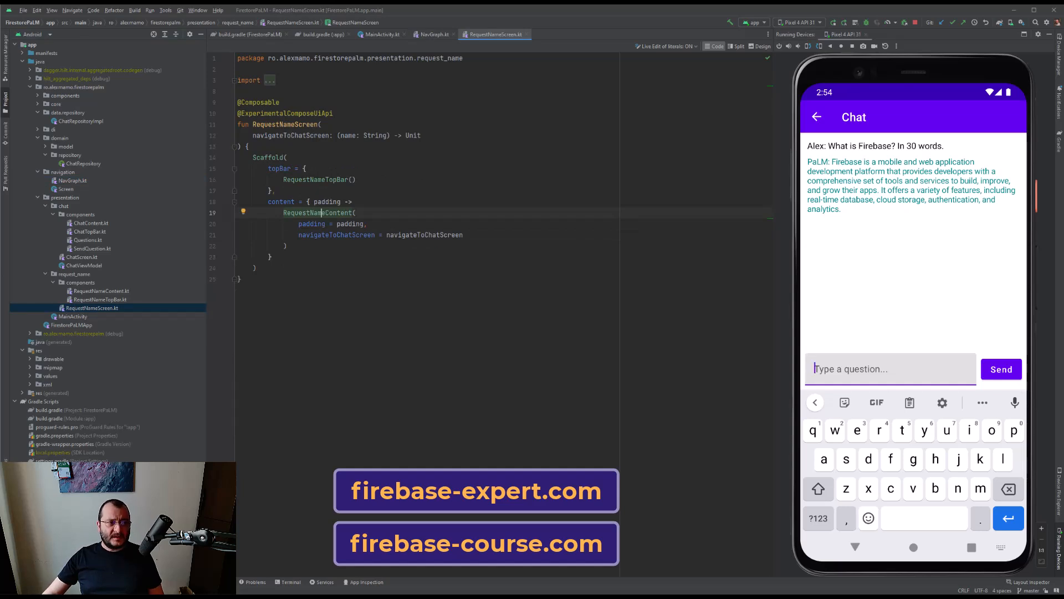
pyautogui.moveTo(13, 288)
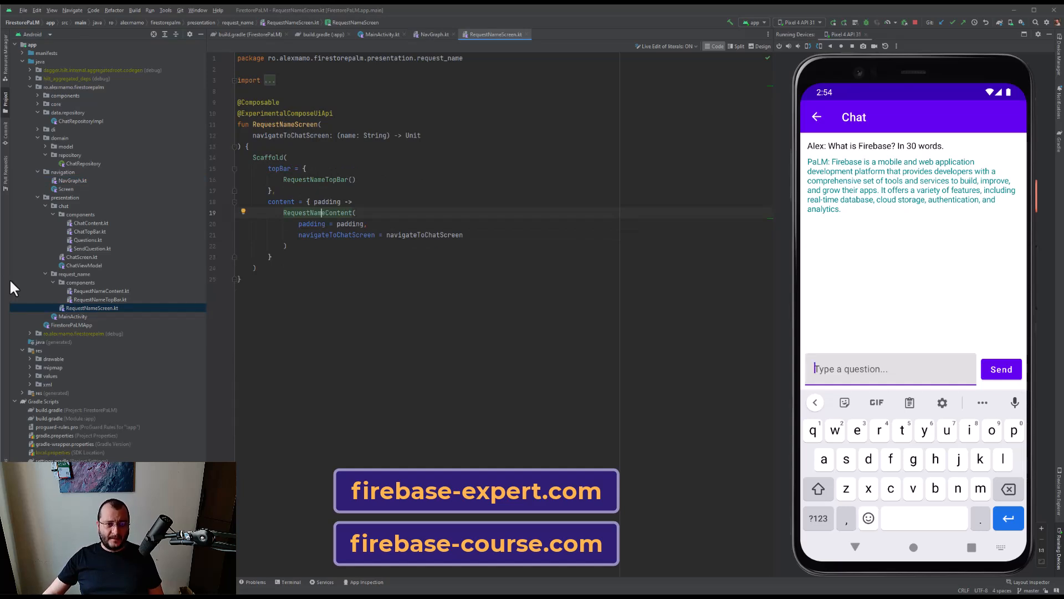
pyautogui.click(101, 291)
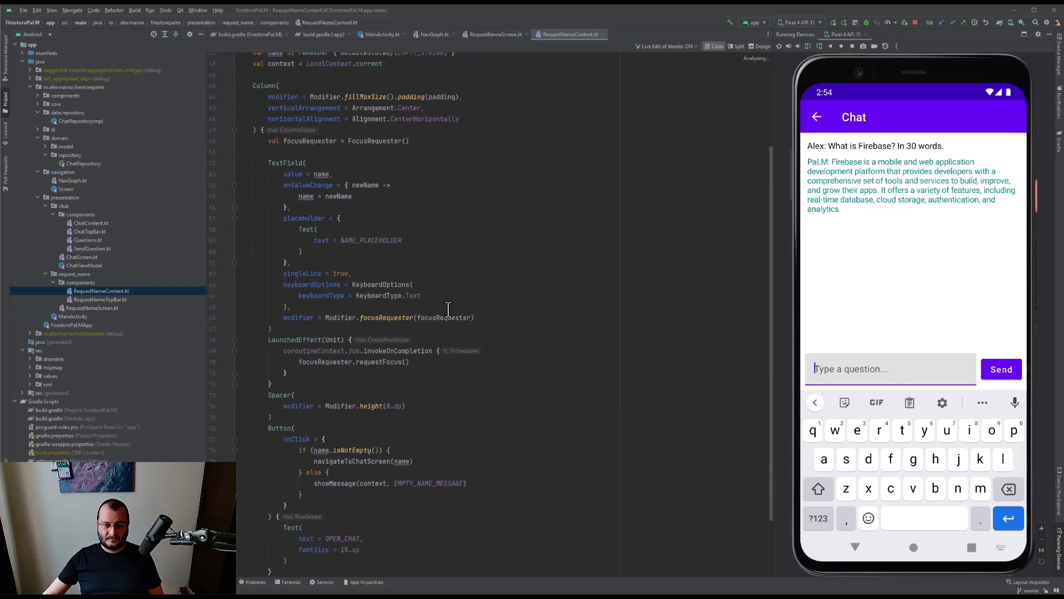
pyautogui.scroll(-3)
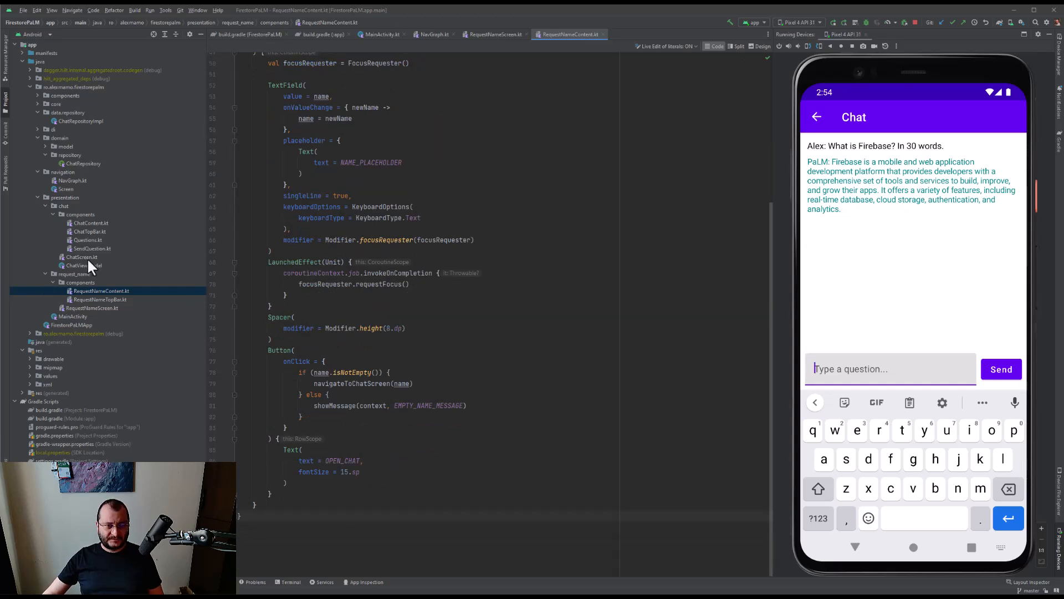
pyautogui.click(81, 256)
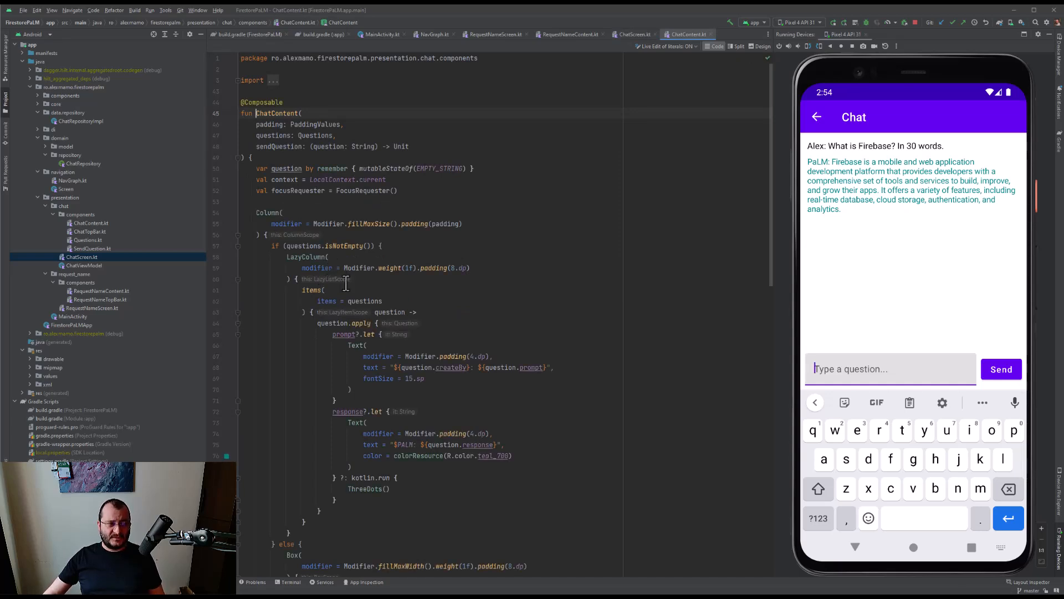
# Step: Review ChatContent's send-question field and button code, then bring up ChatViewModel
pyautogui.scroll(-3)
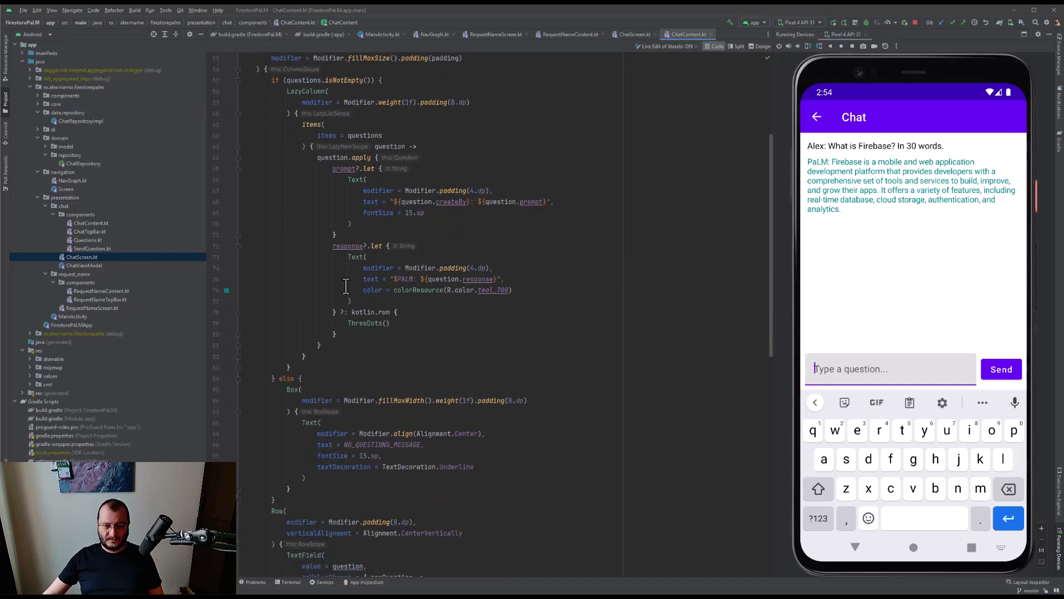
pyautogui.scroll(-3)
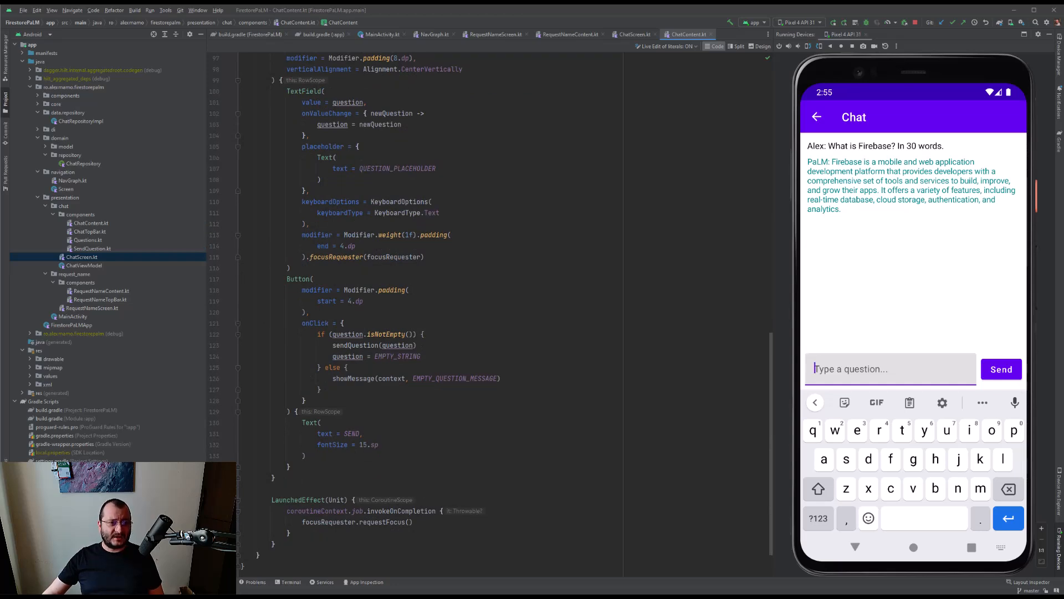
pyautogui.click(84, 265)
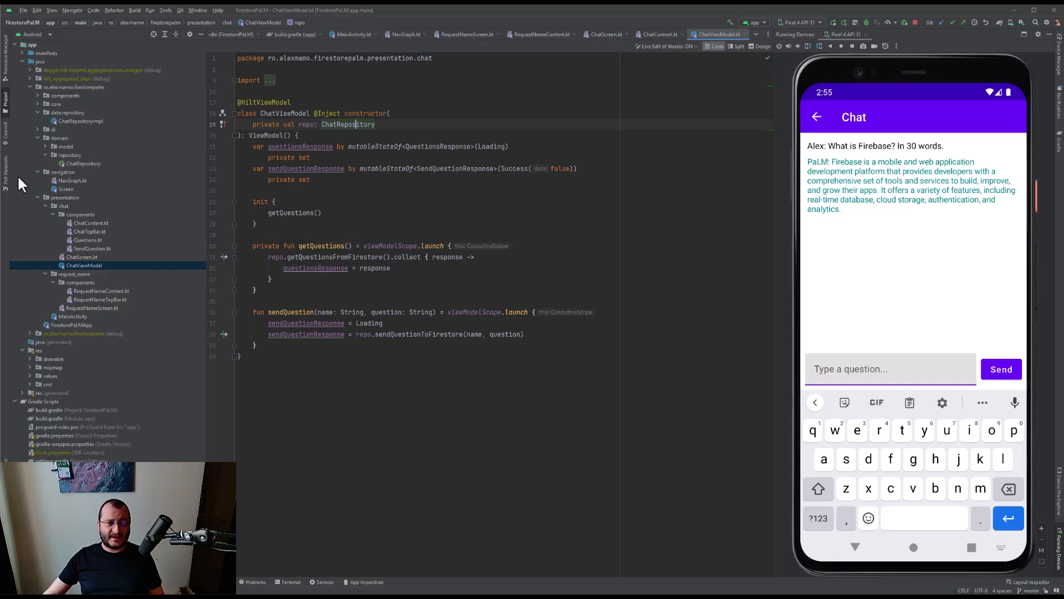
# Step: View the ChatRepository interface, then its Firestore implementation ChatRepositoryImpl from data/repository
pyautogui.click(84, 163)
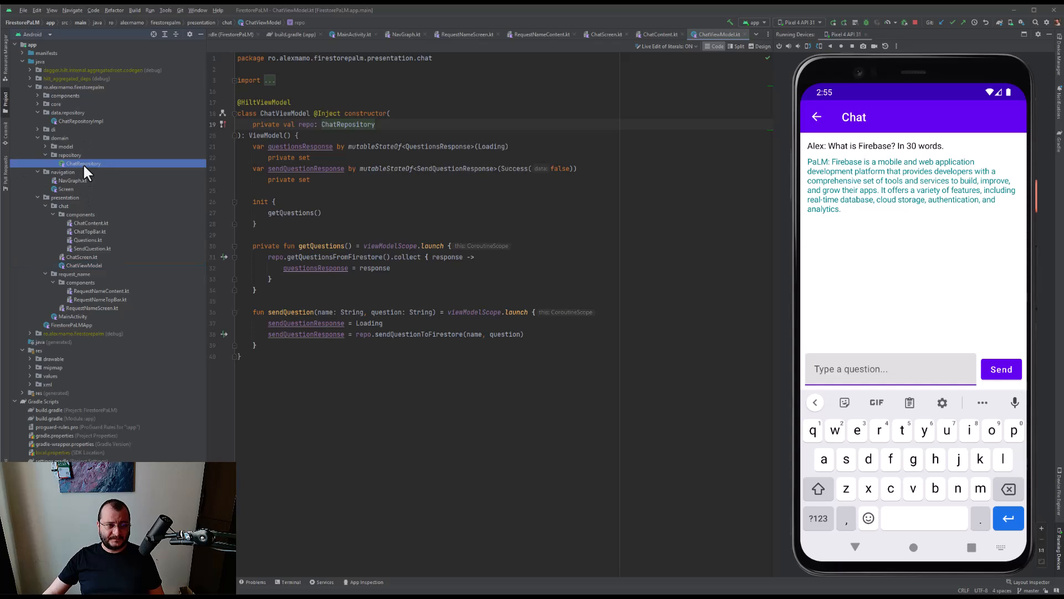
pyautogui.click(83, 163)
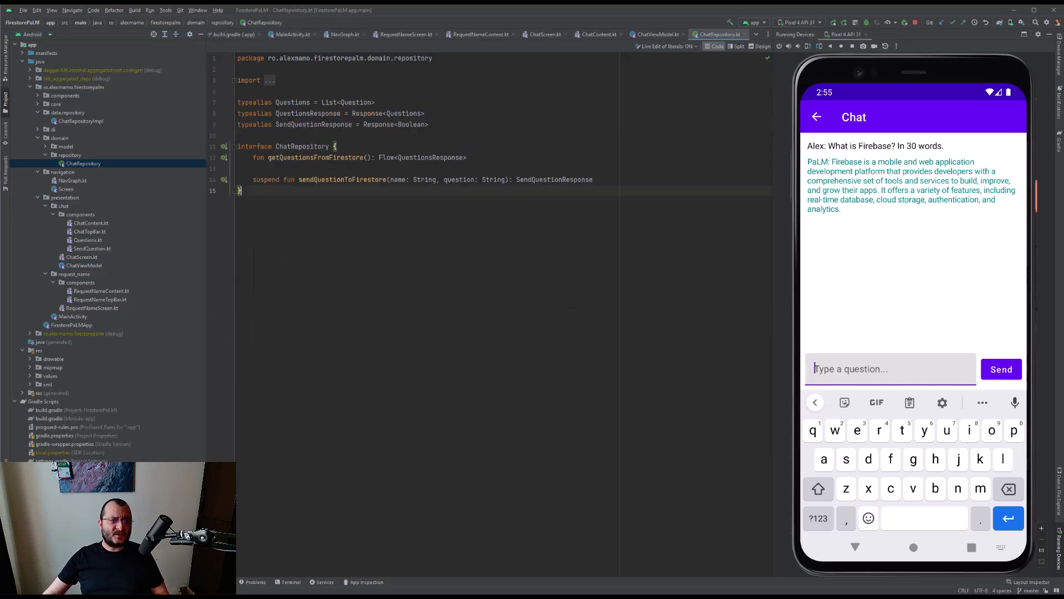
pyautogui.click(81, 120)
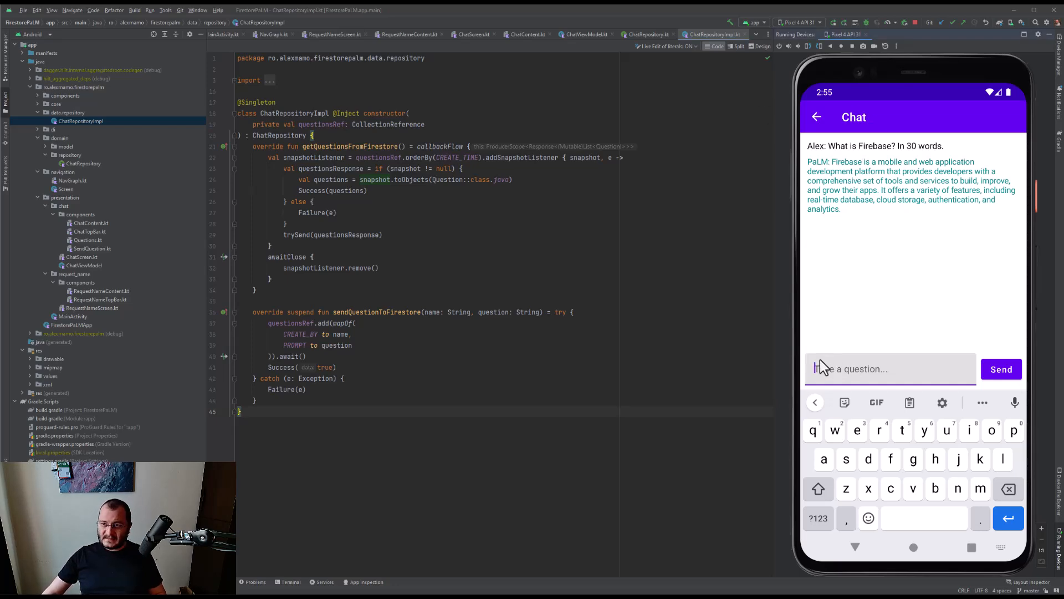
# Step: Ask the emulated chat app 'What is Google PaLM?' and get PaLM's answer in the chat
pyautogui.click(889, 368)
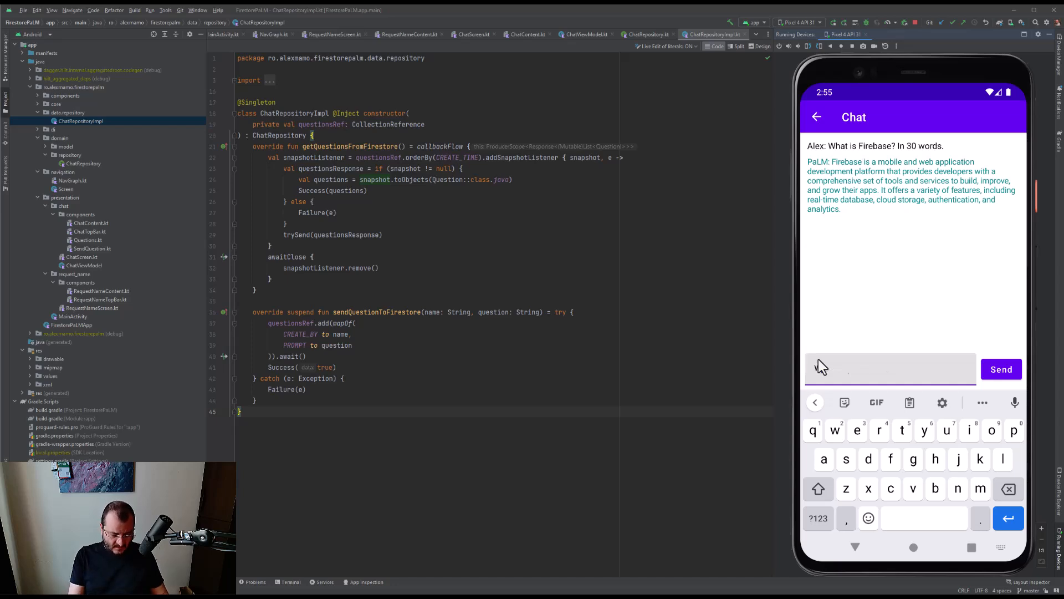
pyautogui.write('What is')
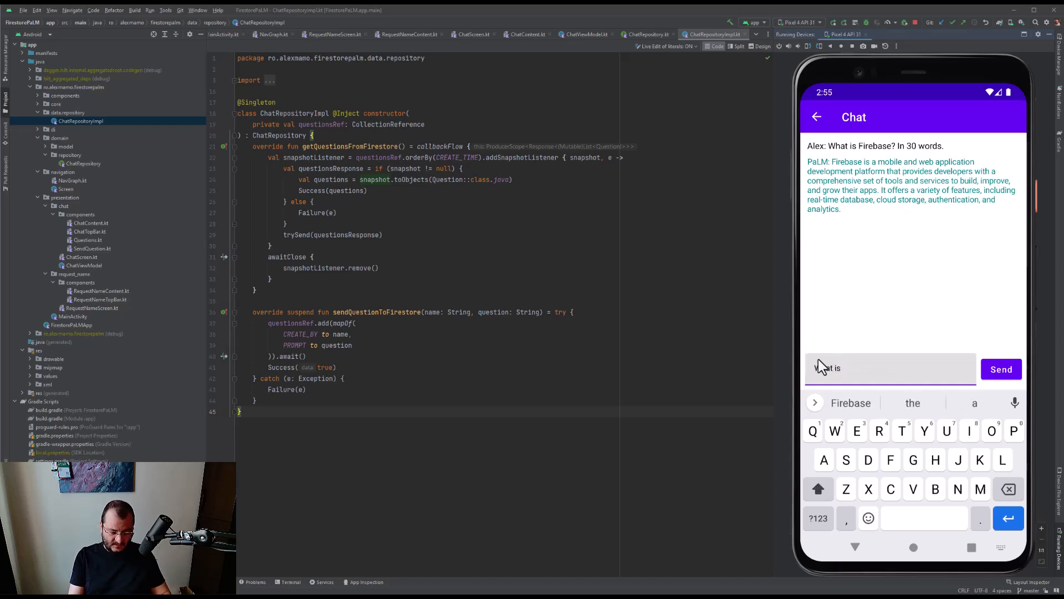
pyautogui.write('Google PaLM?')
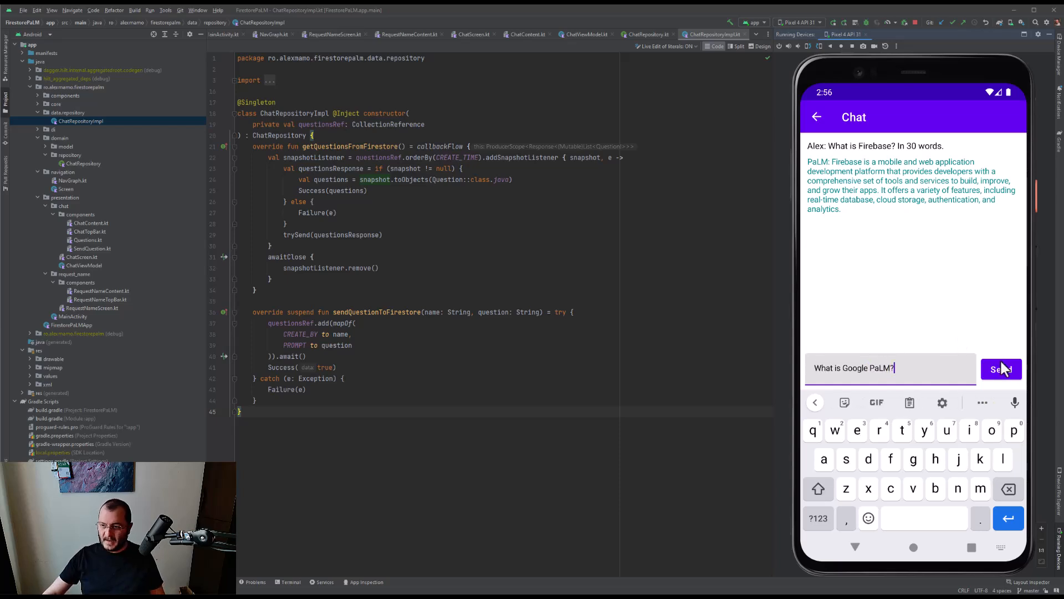
pyautogui.click(1000, 368)
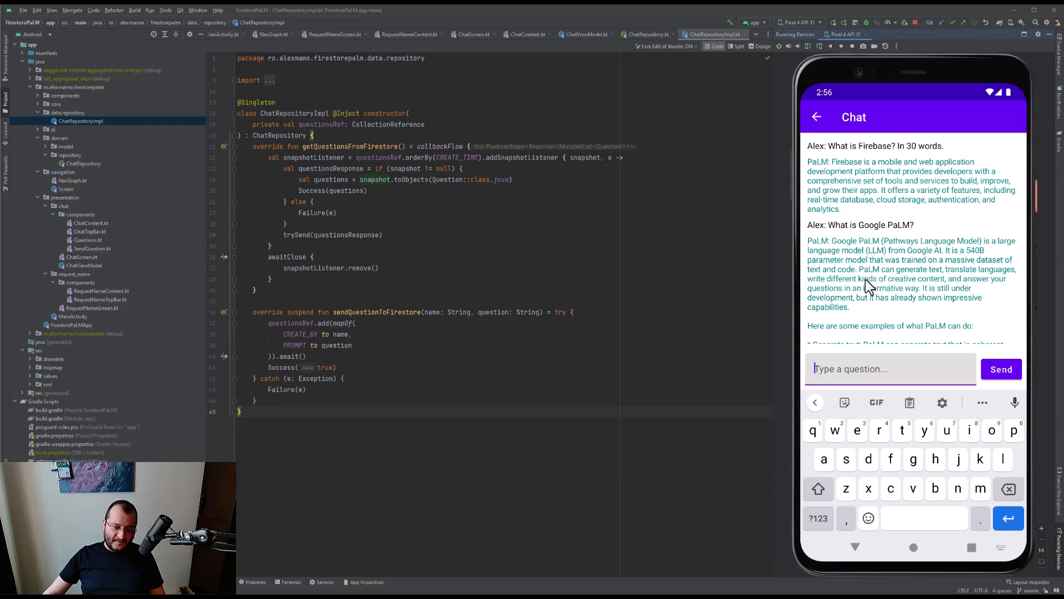
pyautogui.moveTo(871, 286)
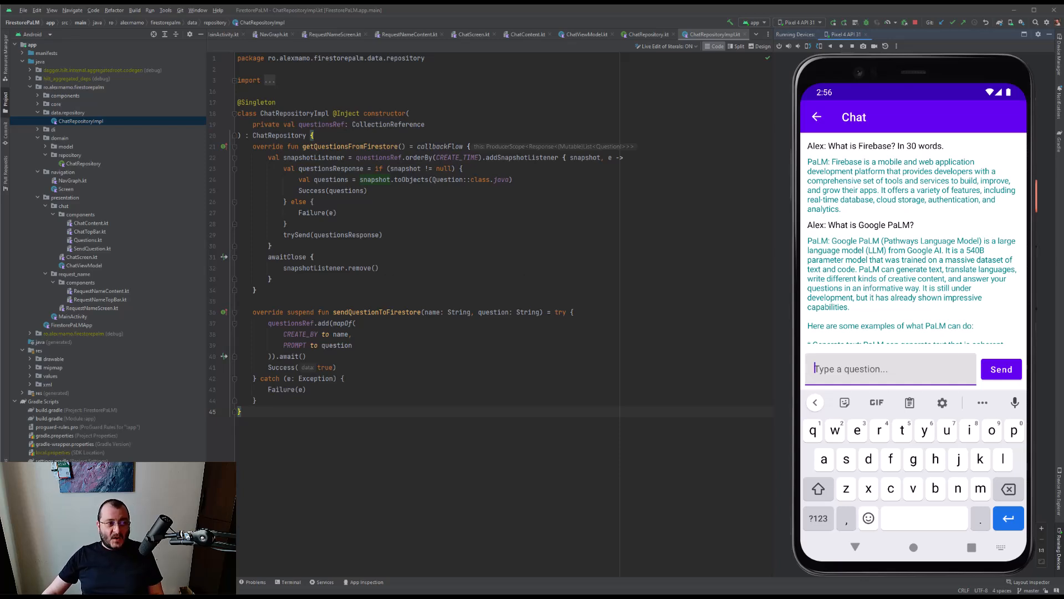